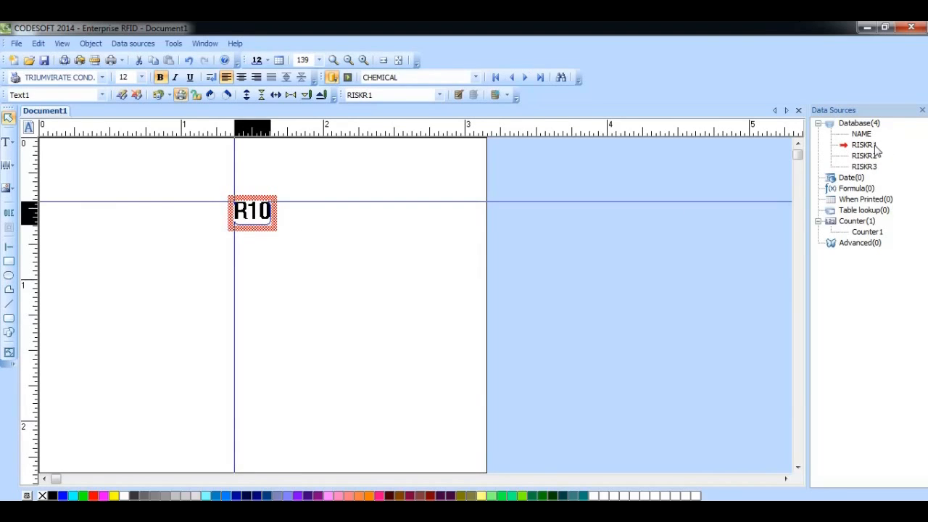
Bring up the context menu of the R10 text object linked to RISKR1.
right_click(252, 212)
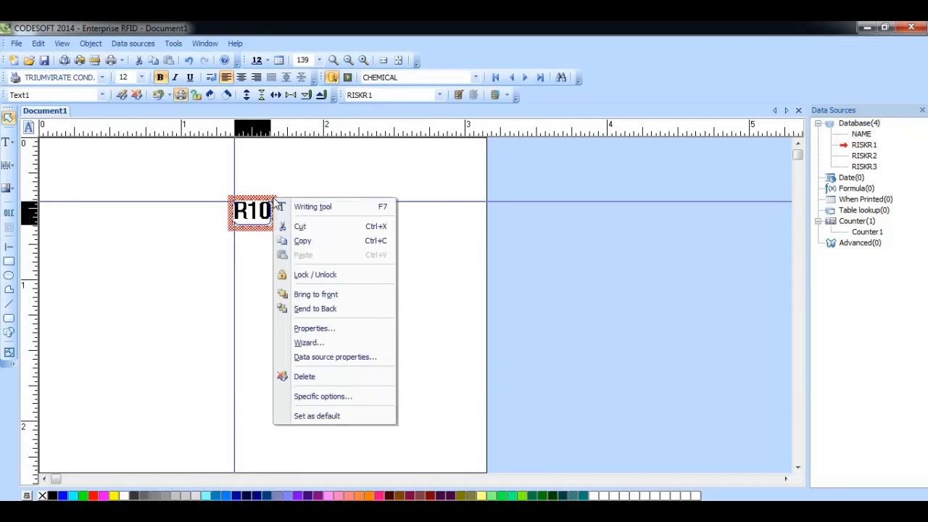
mouse_move(336, 357)
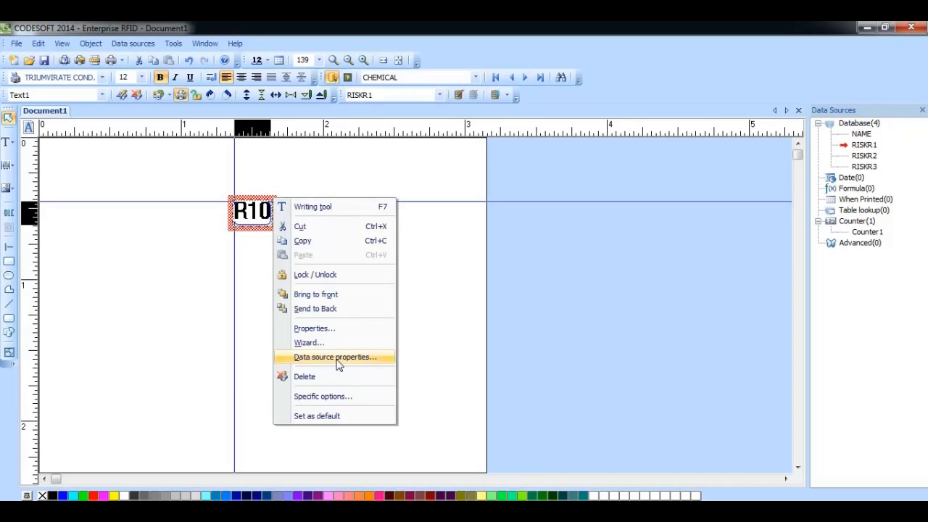
Give the RISKR1 field the output prefix 12345 so the label reads 12345R10.
click(333, 357)
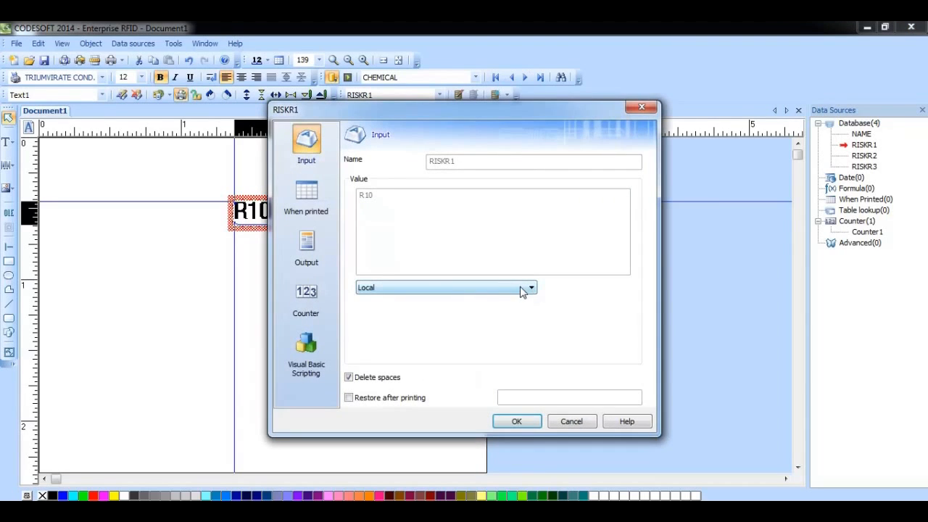
click(306, 243)
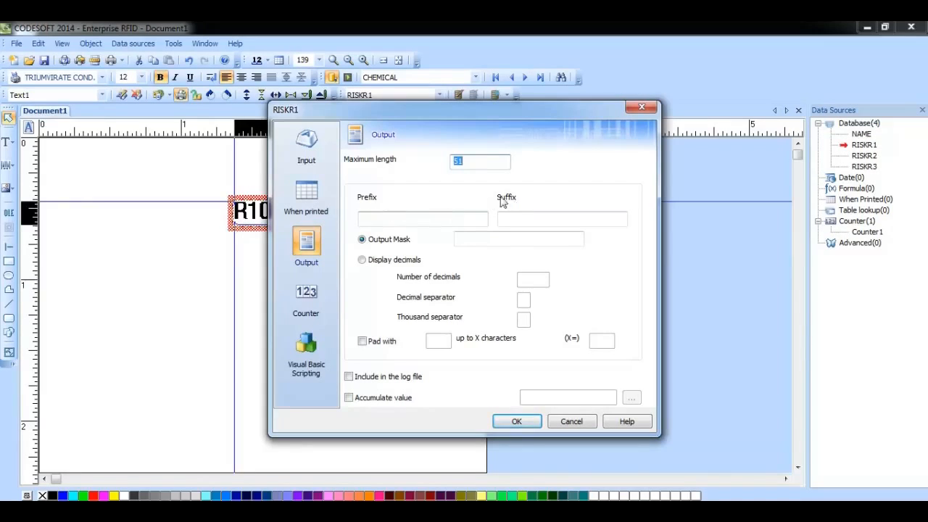
click(423, 219)
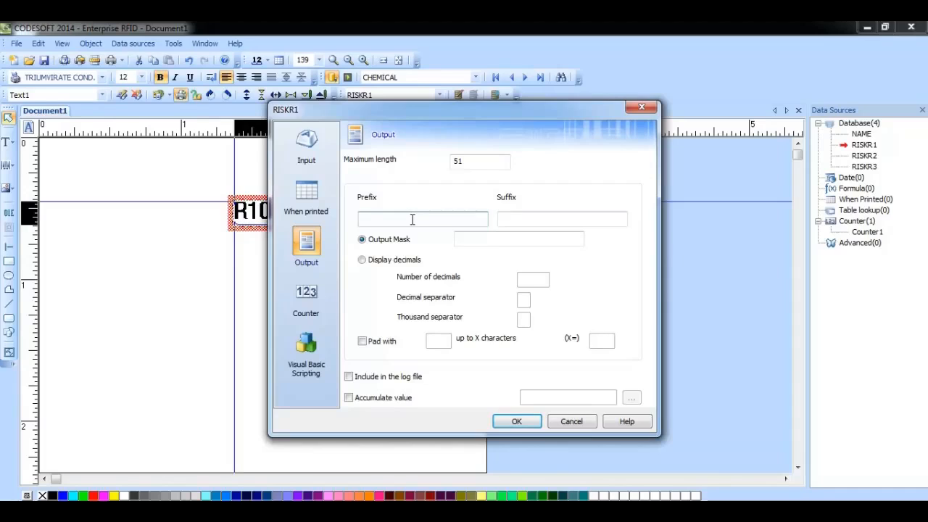
text(12345)
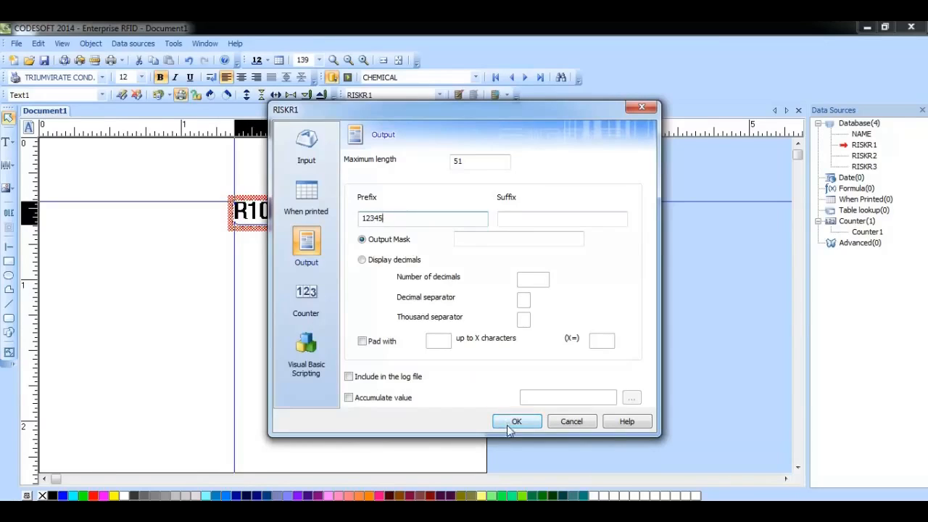
click(516, 421)
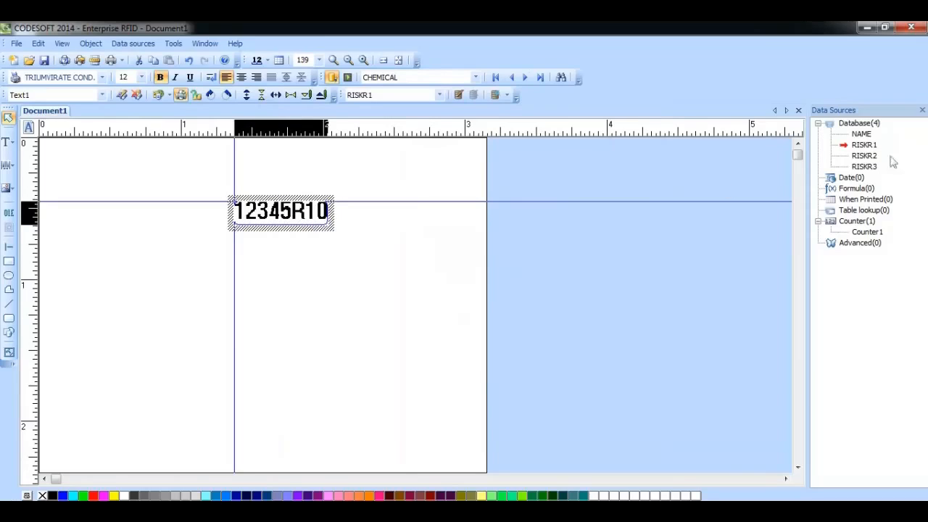
mouse_move(875, 236)
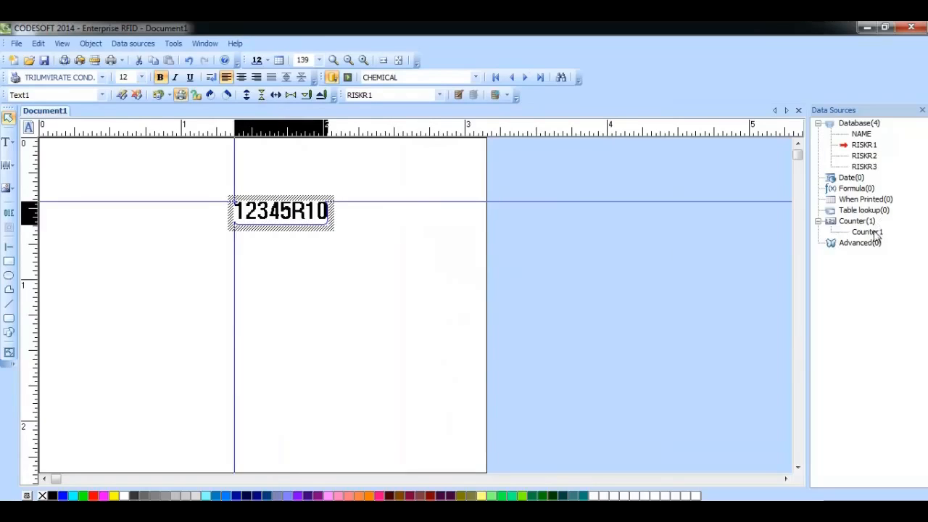
mouse_move(866, 232)
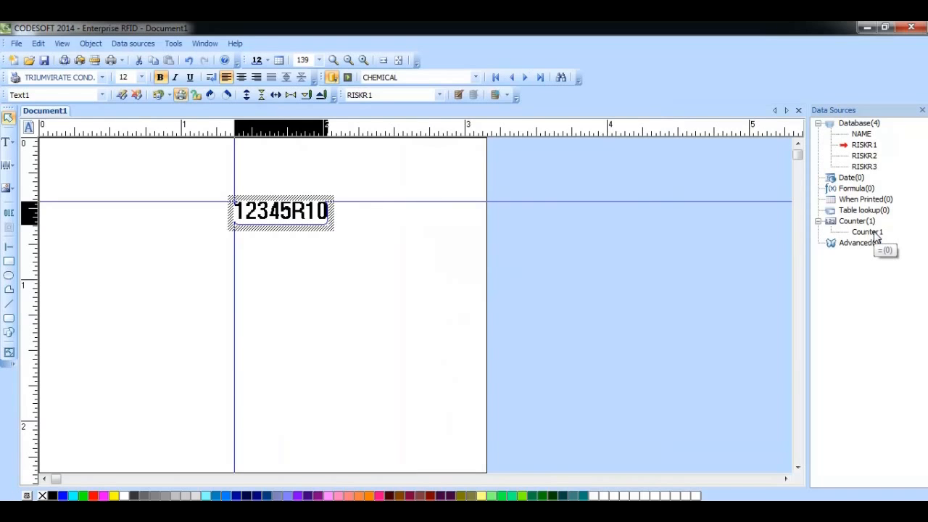
Configure Counter1 with output prefix SRL, suffix 5 and current value 100, giving SRL1005.
double_click(867, 232)
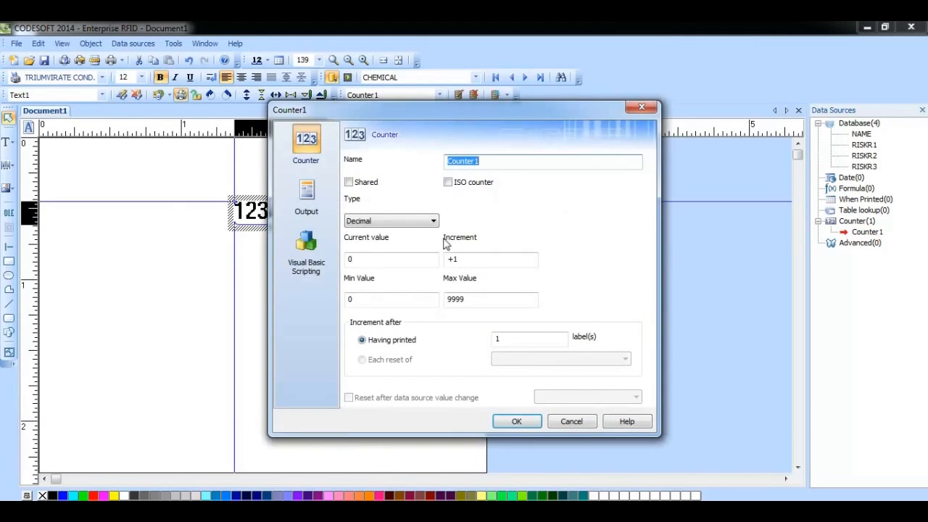
click(304, 195)
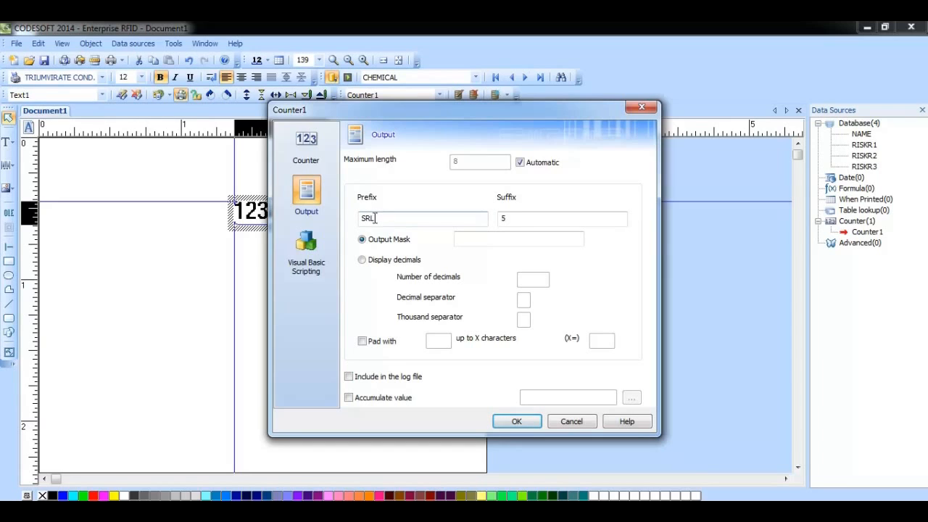
mouse_move(537, 210)
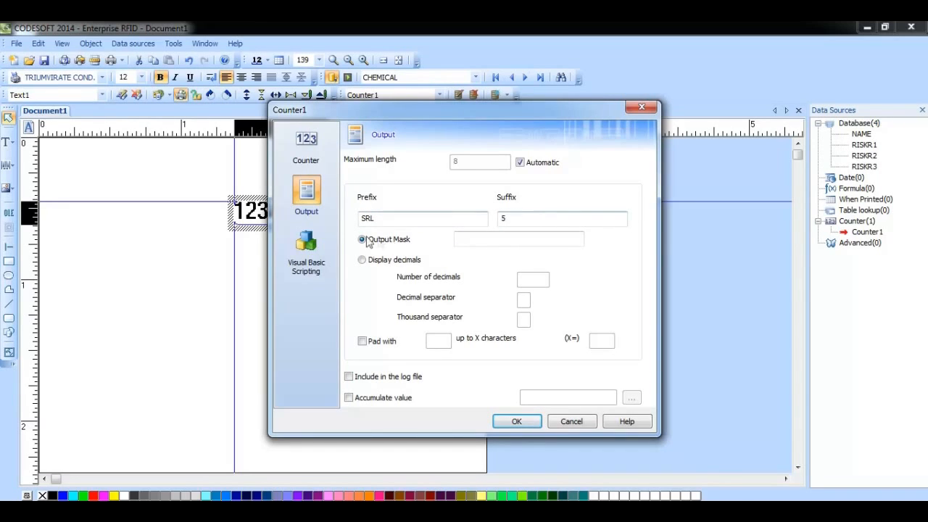
click(305, 142)
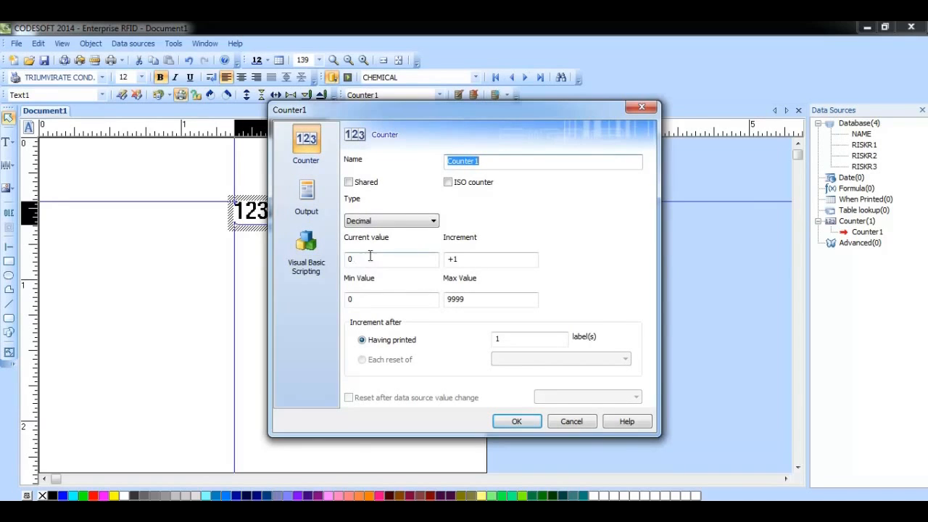
click(392, 259)
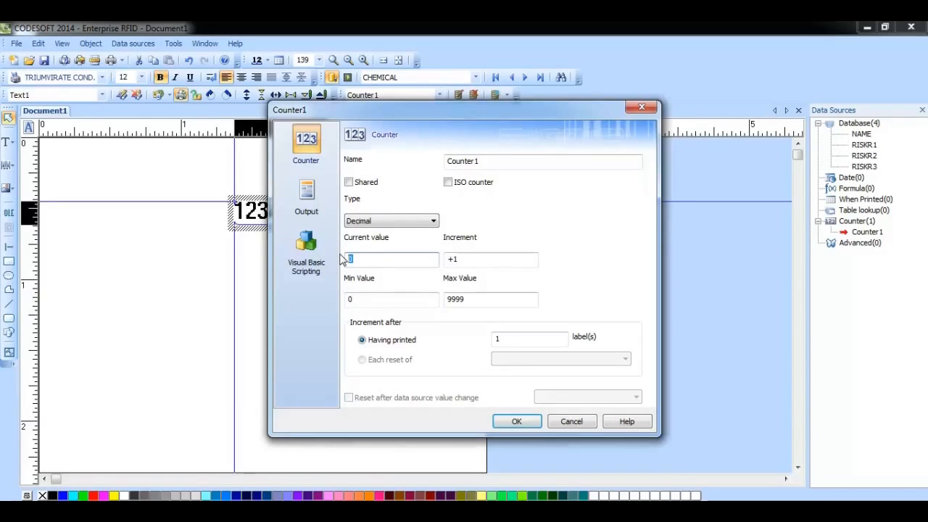
text(100)
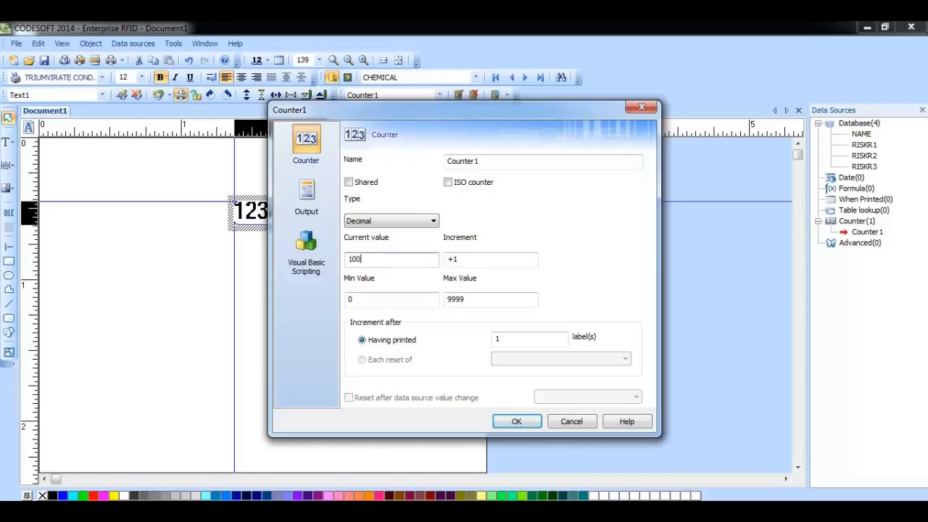
click(516, 420)
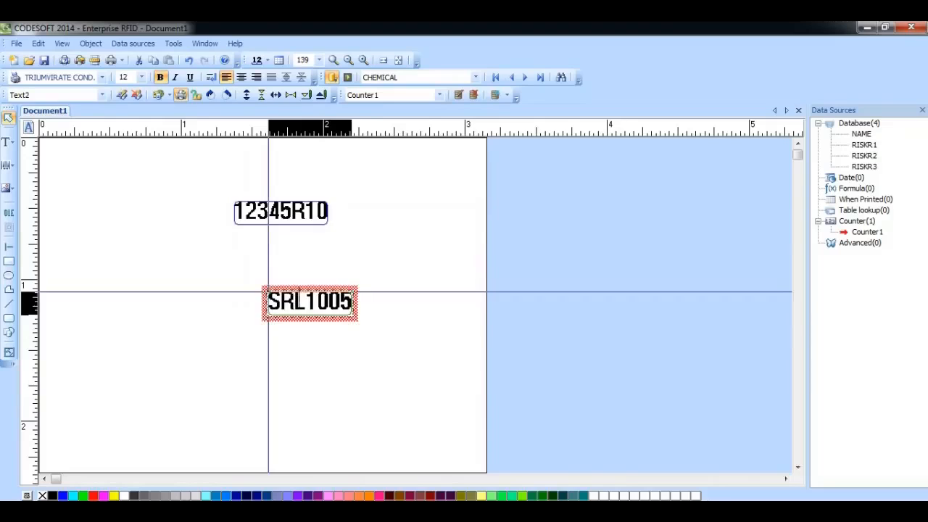
Move the SRL1005 counter text left so it sits beneath 12345R10.
drag(310, 302, 258, 292)
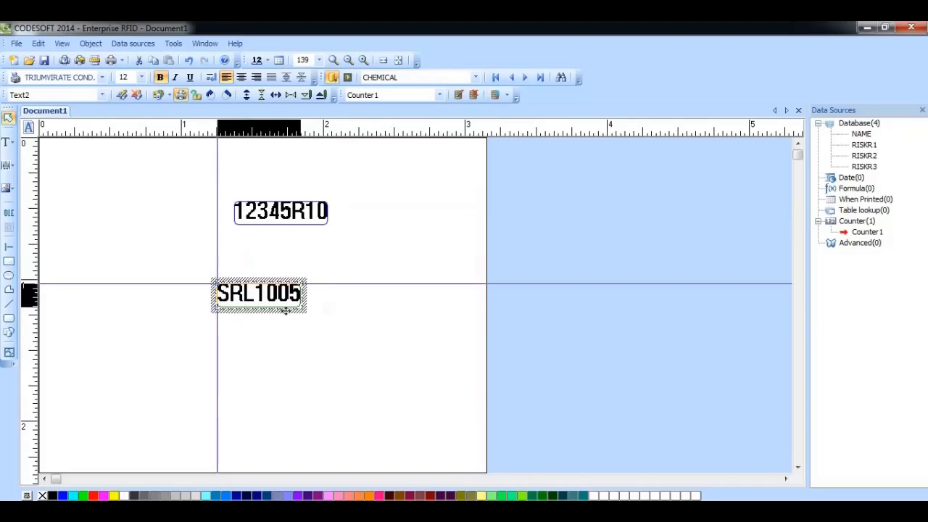